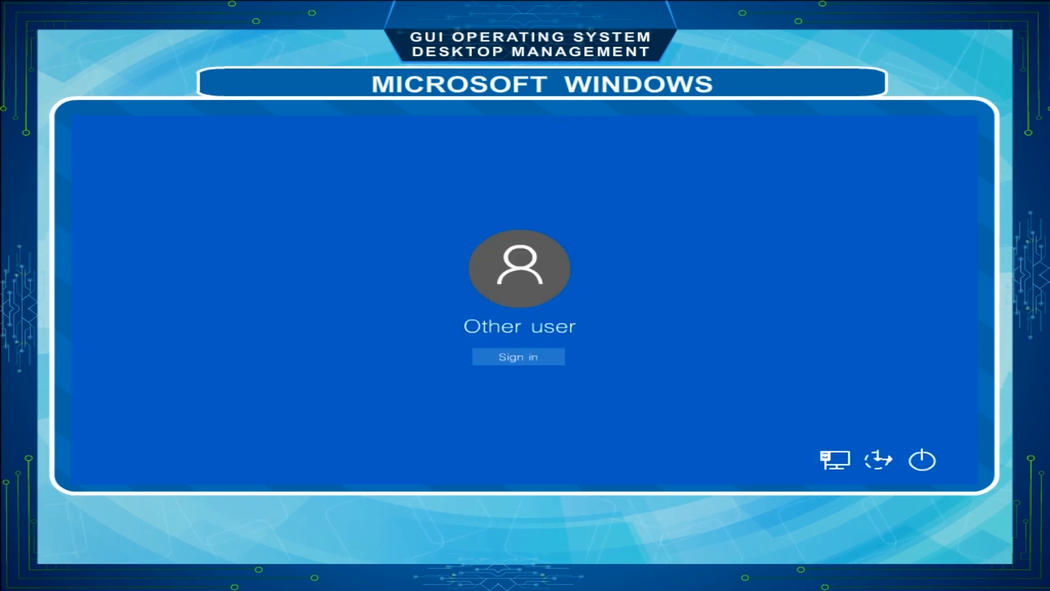
# Sign in to Windows as the other user from the lock screen
pyautogui.click(518, 357)
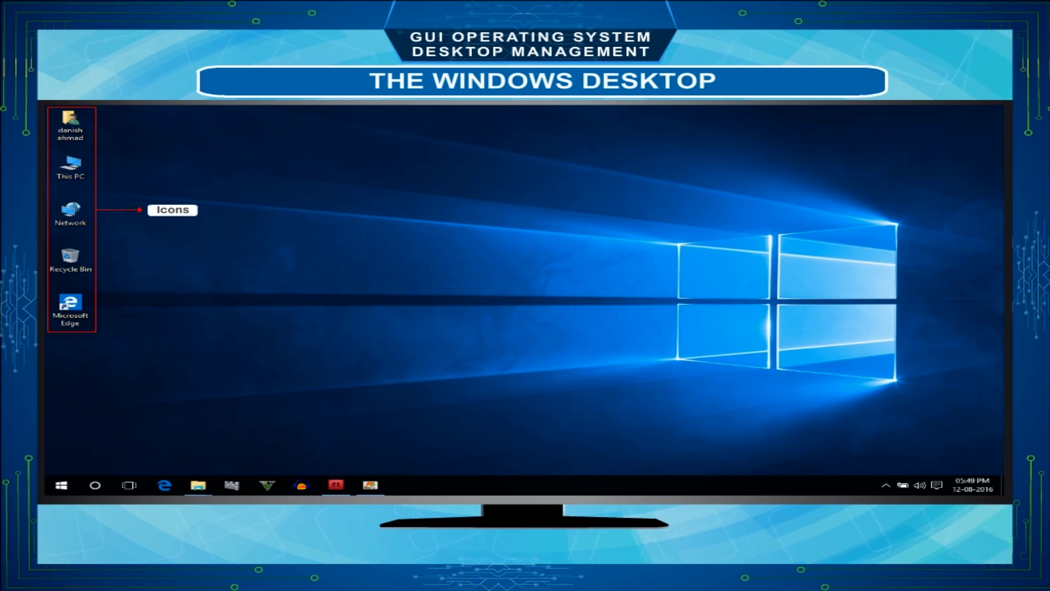
# Open This PC from the desktop to show the computer's drives in File Explorer
pyautogui.doubleClick(70, 164)
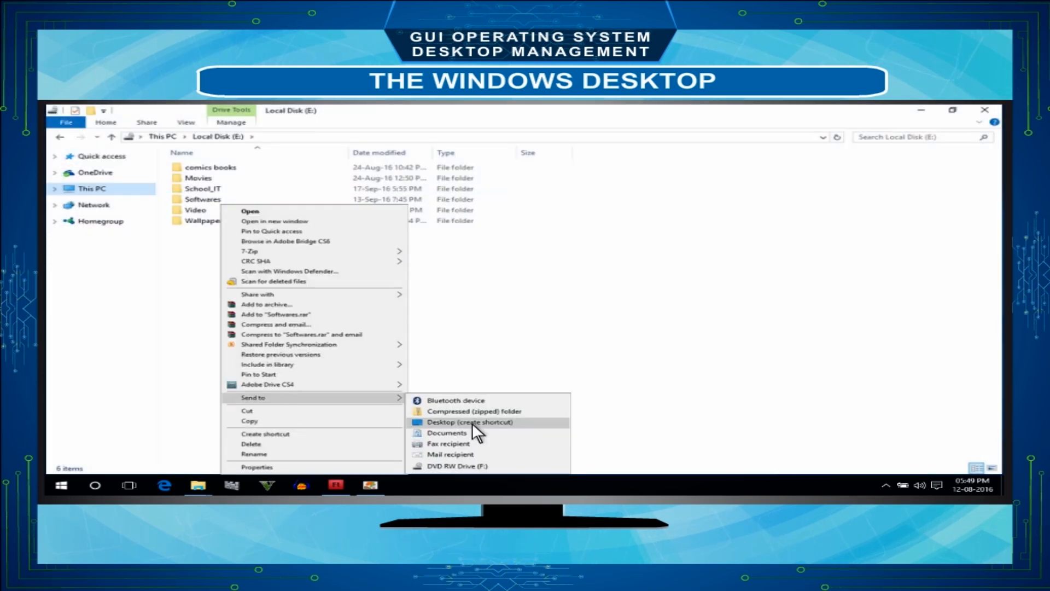
# Send the Softwares folder on Local Disk (E:) to the desktop as a shortcut
pyautogui.click(469, 422)
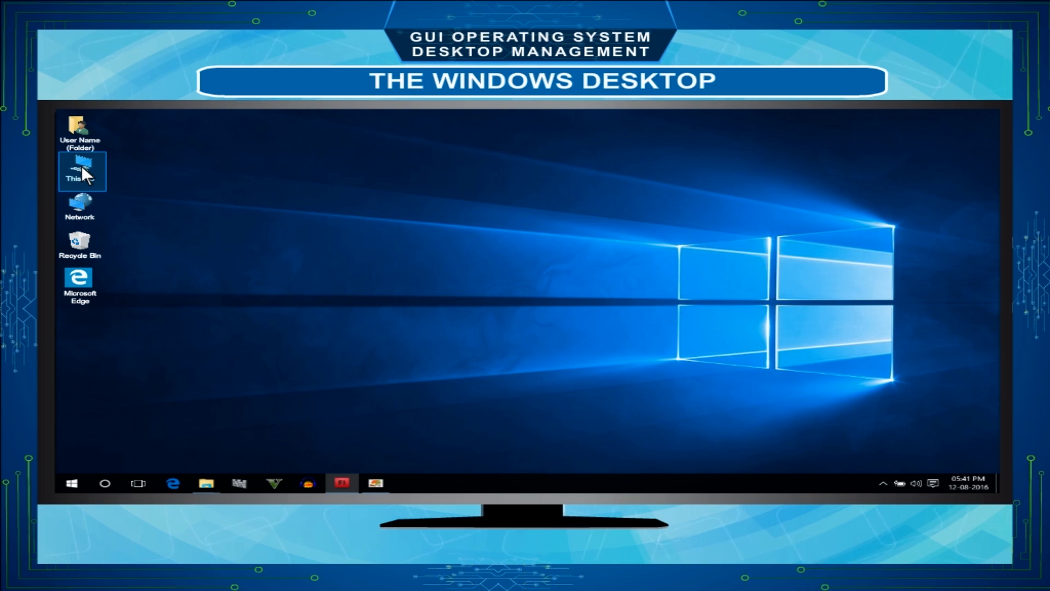
pyautogui.doubleClick(79, 170)
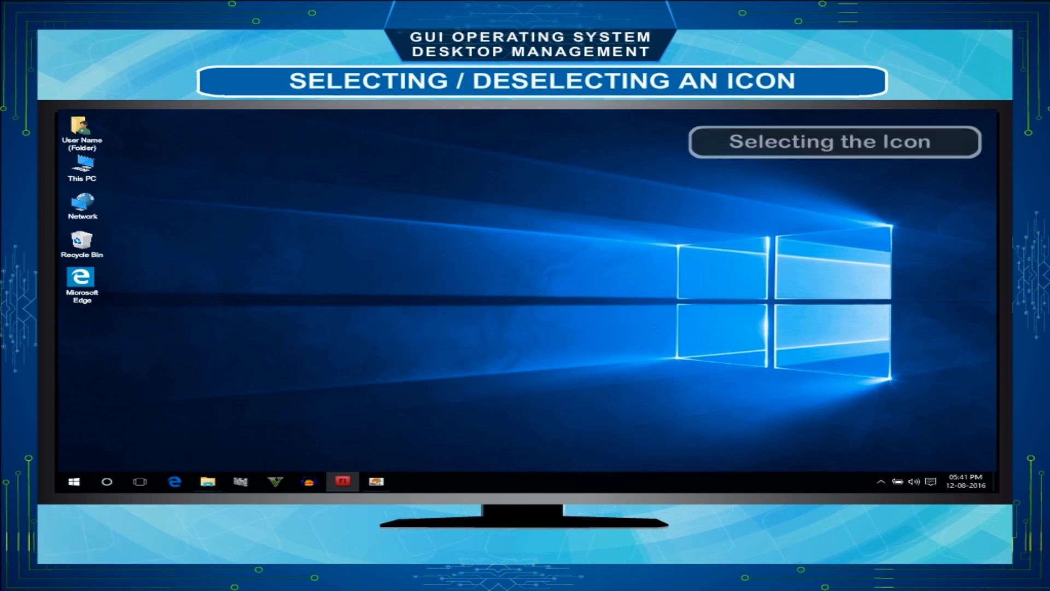
pyautogui.click(82, 168)
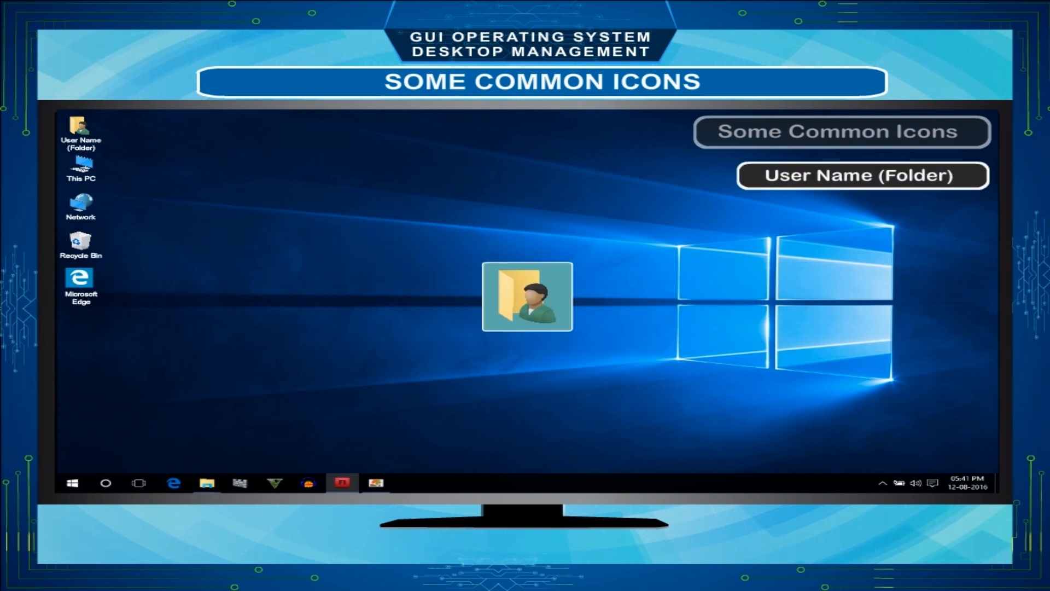
# Open the user's personal folder from its desktop icon to list Contacts, Desktop, Documents, Downloads
pyautogui.doubleClick(526, 297)
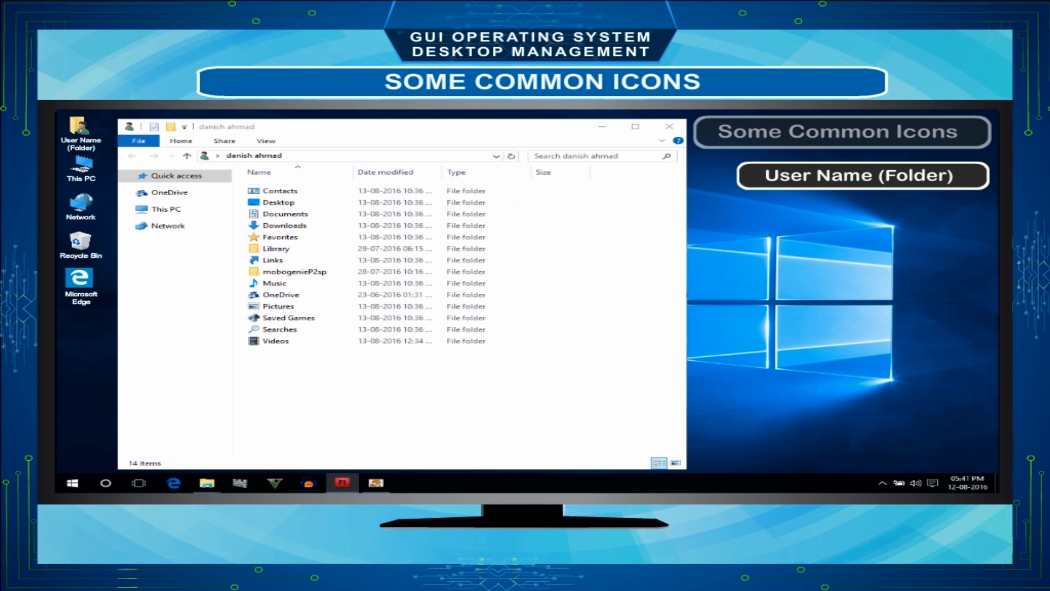
# Close the personal folder window and open This PC from the desktop again
pyautogui.click(667, 126)
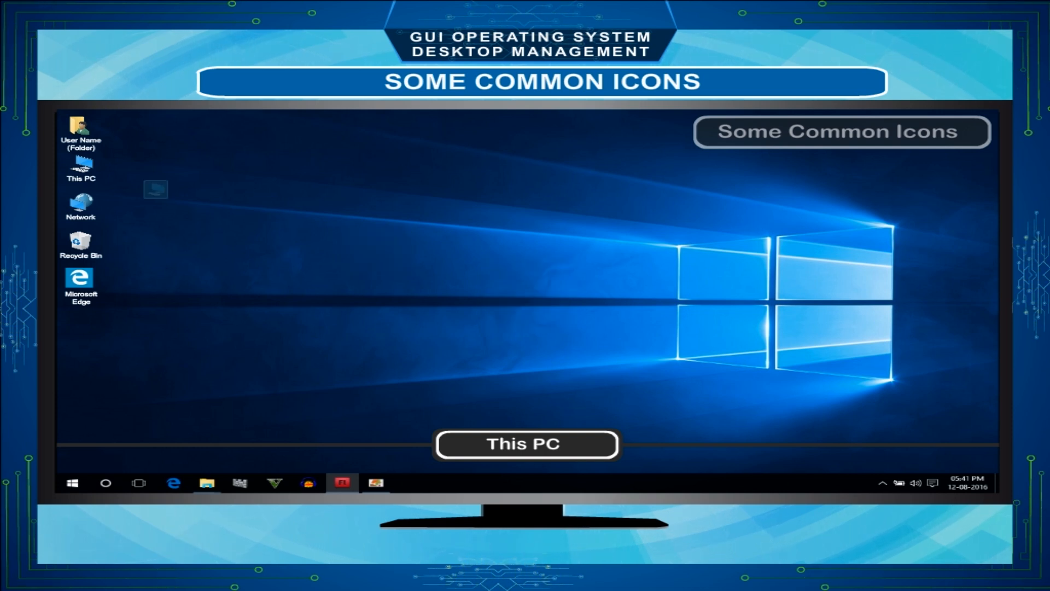
pyautogui.doubleClick(79, 164)
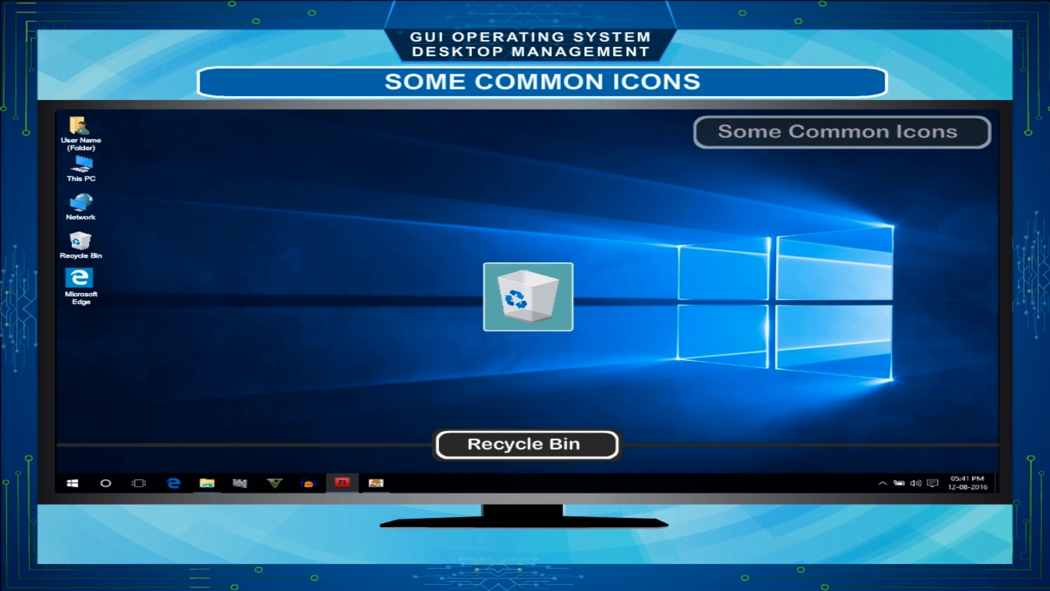
pyautogui.doubleClick(527, 296)
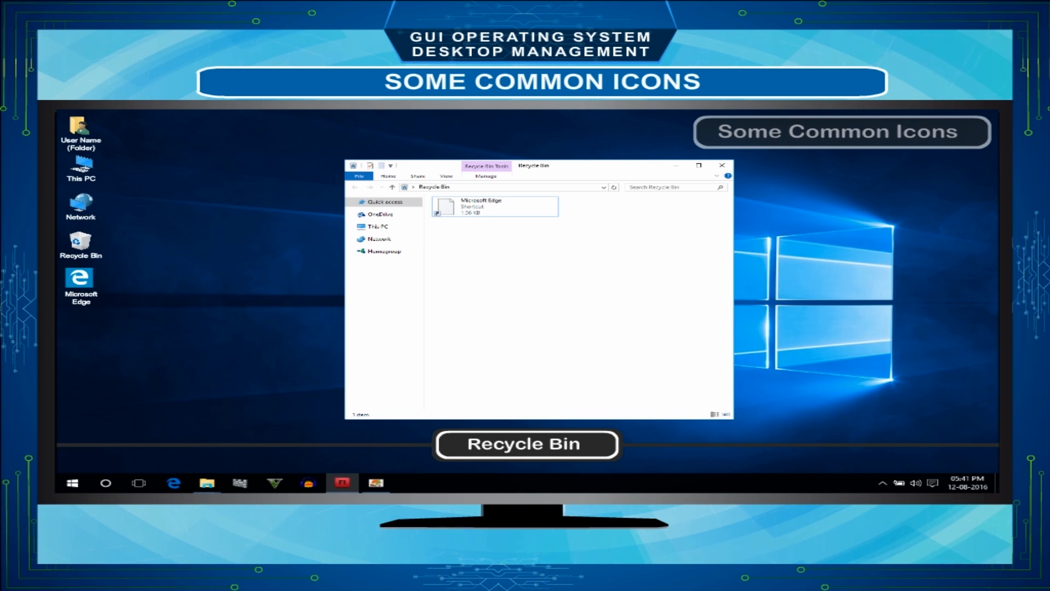
pyautogui.rightClick(495, 206)
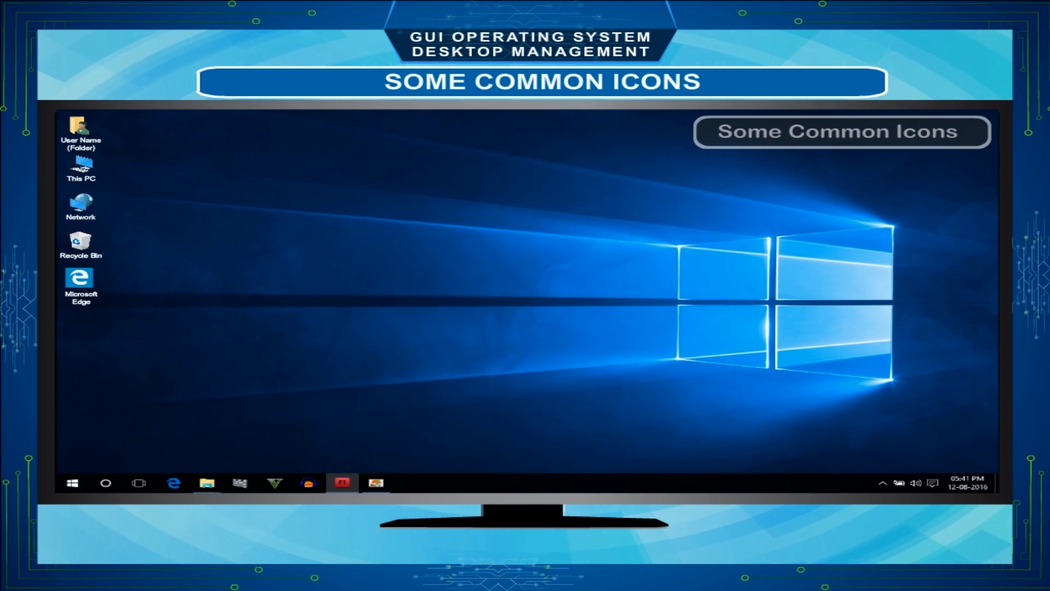
pyautogui.click(80, 277)
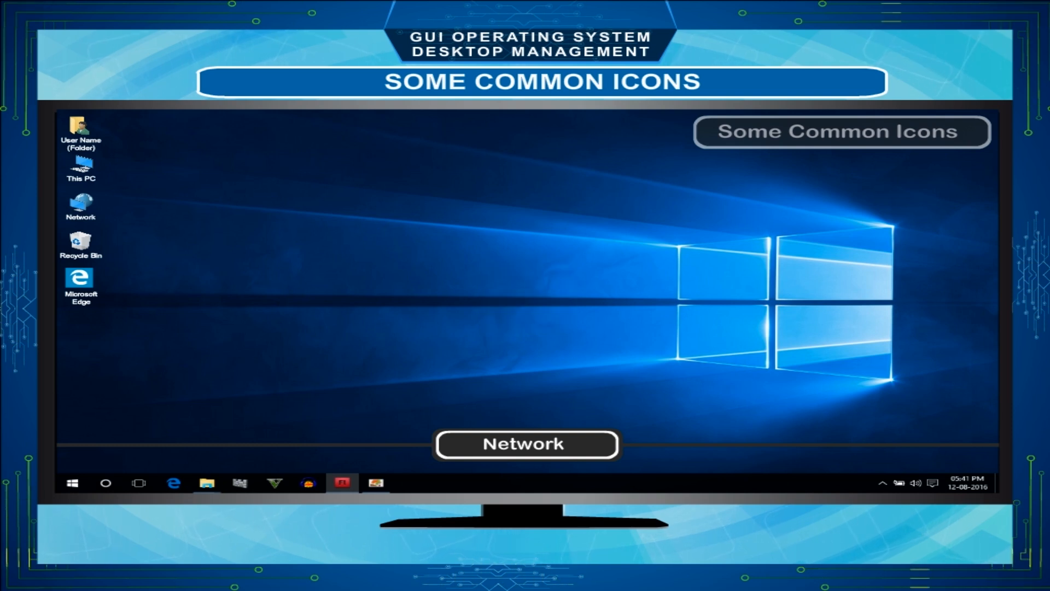
pyautogui.doubleClick(80, 201)
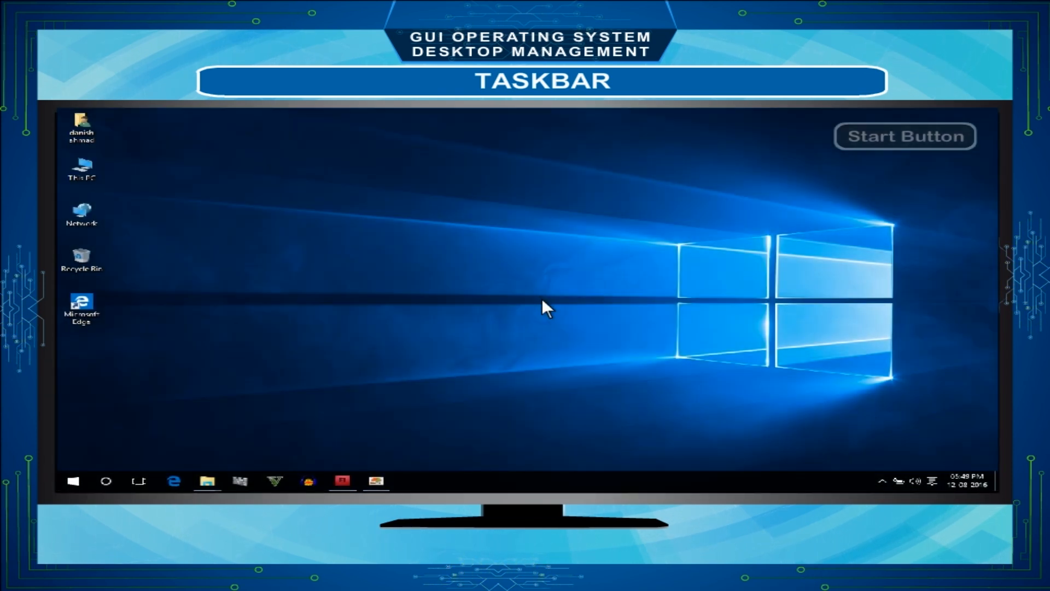
pyautogui.click(73, 481)
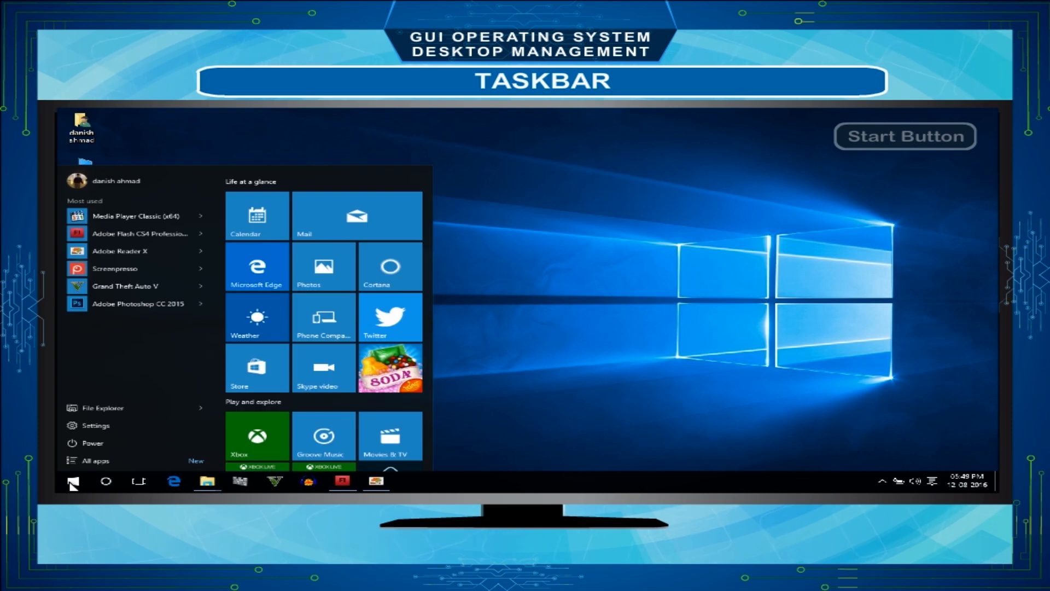
pyautogui.click(73, 481)
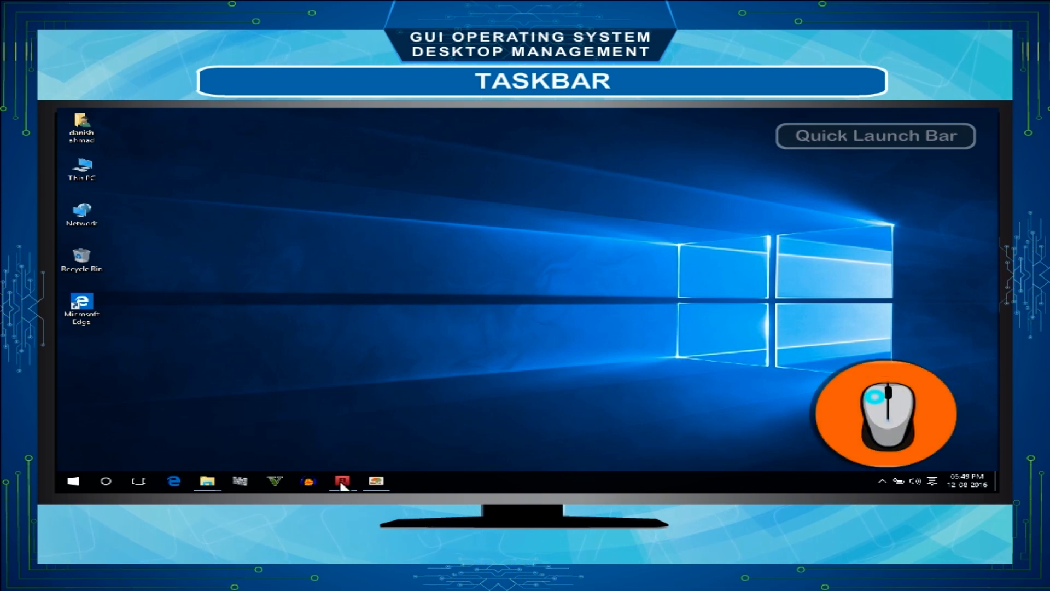
pyautogui.moveTo(84, 318)
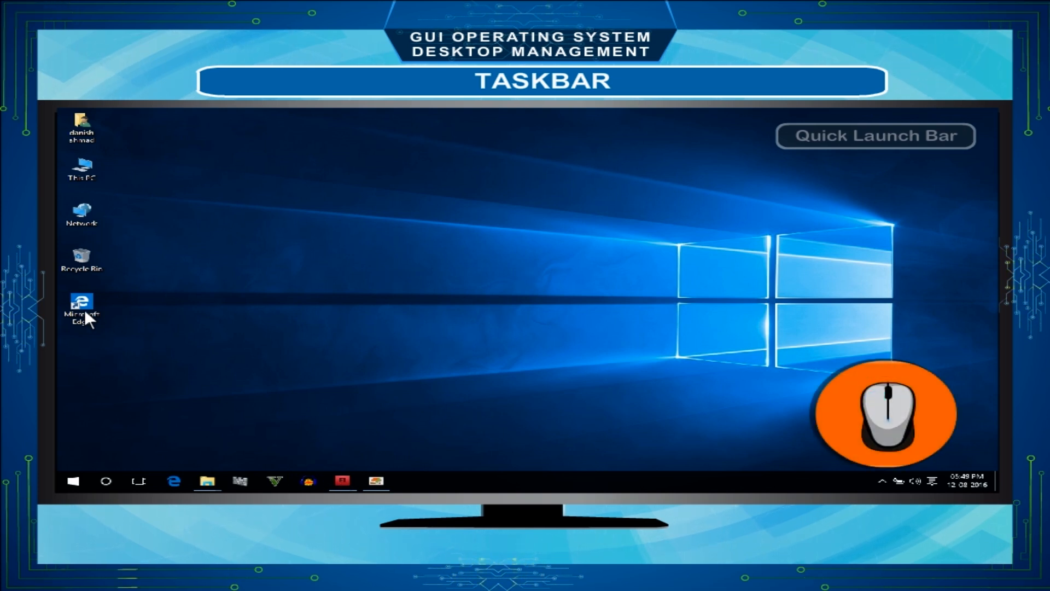